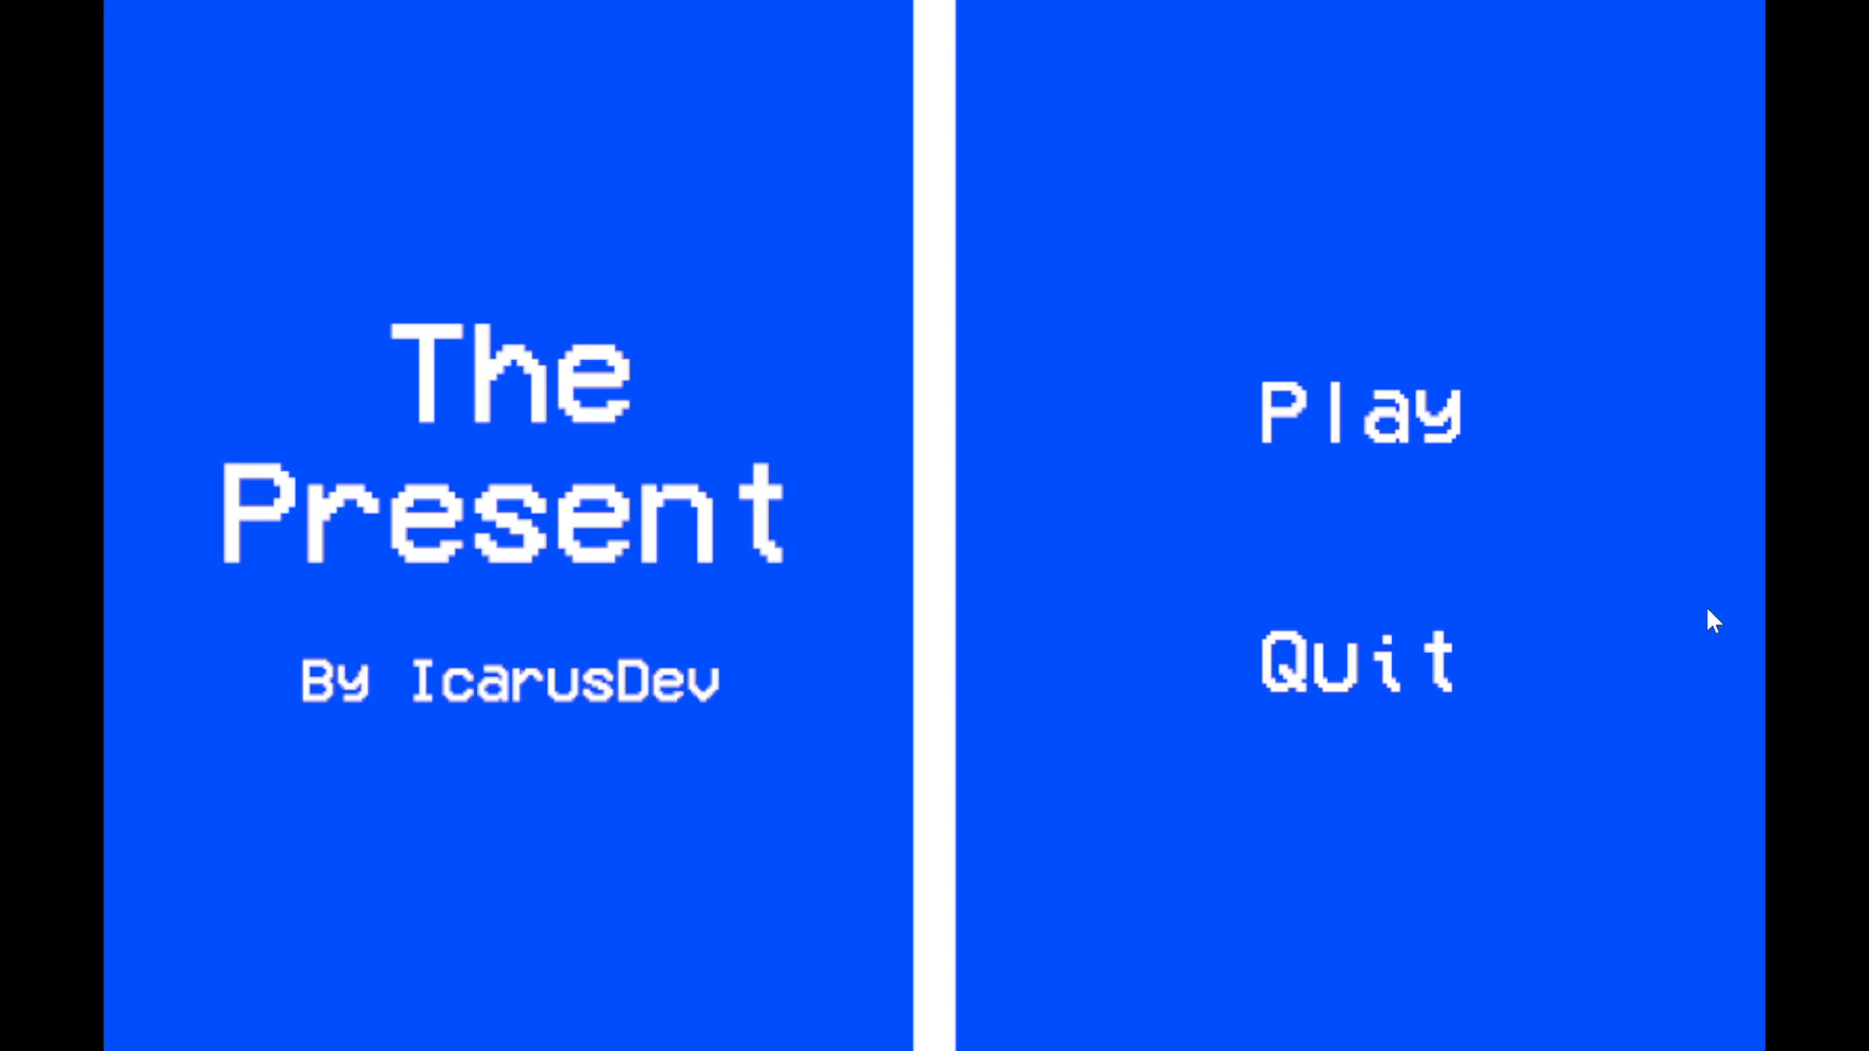
pyautogui.moveTo(1425, 439)
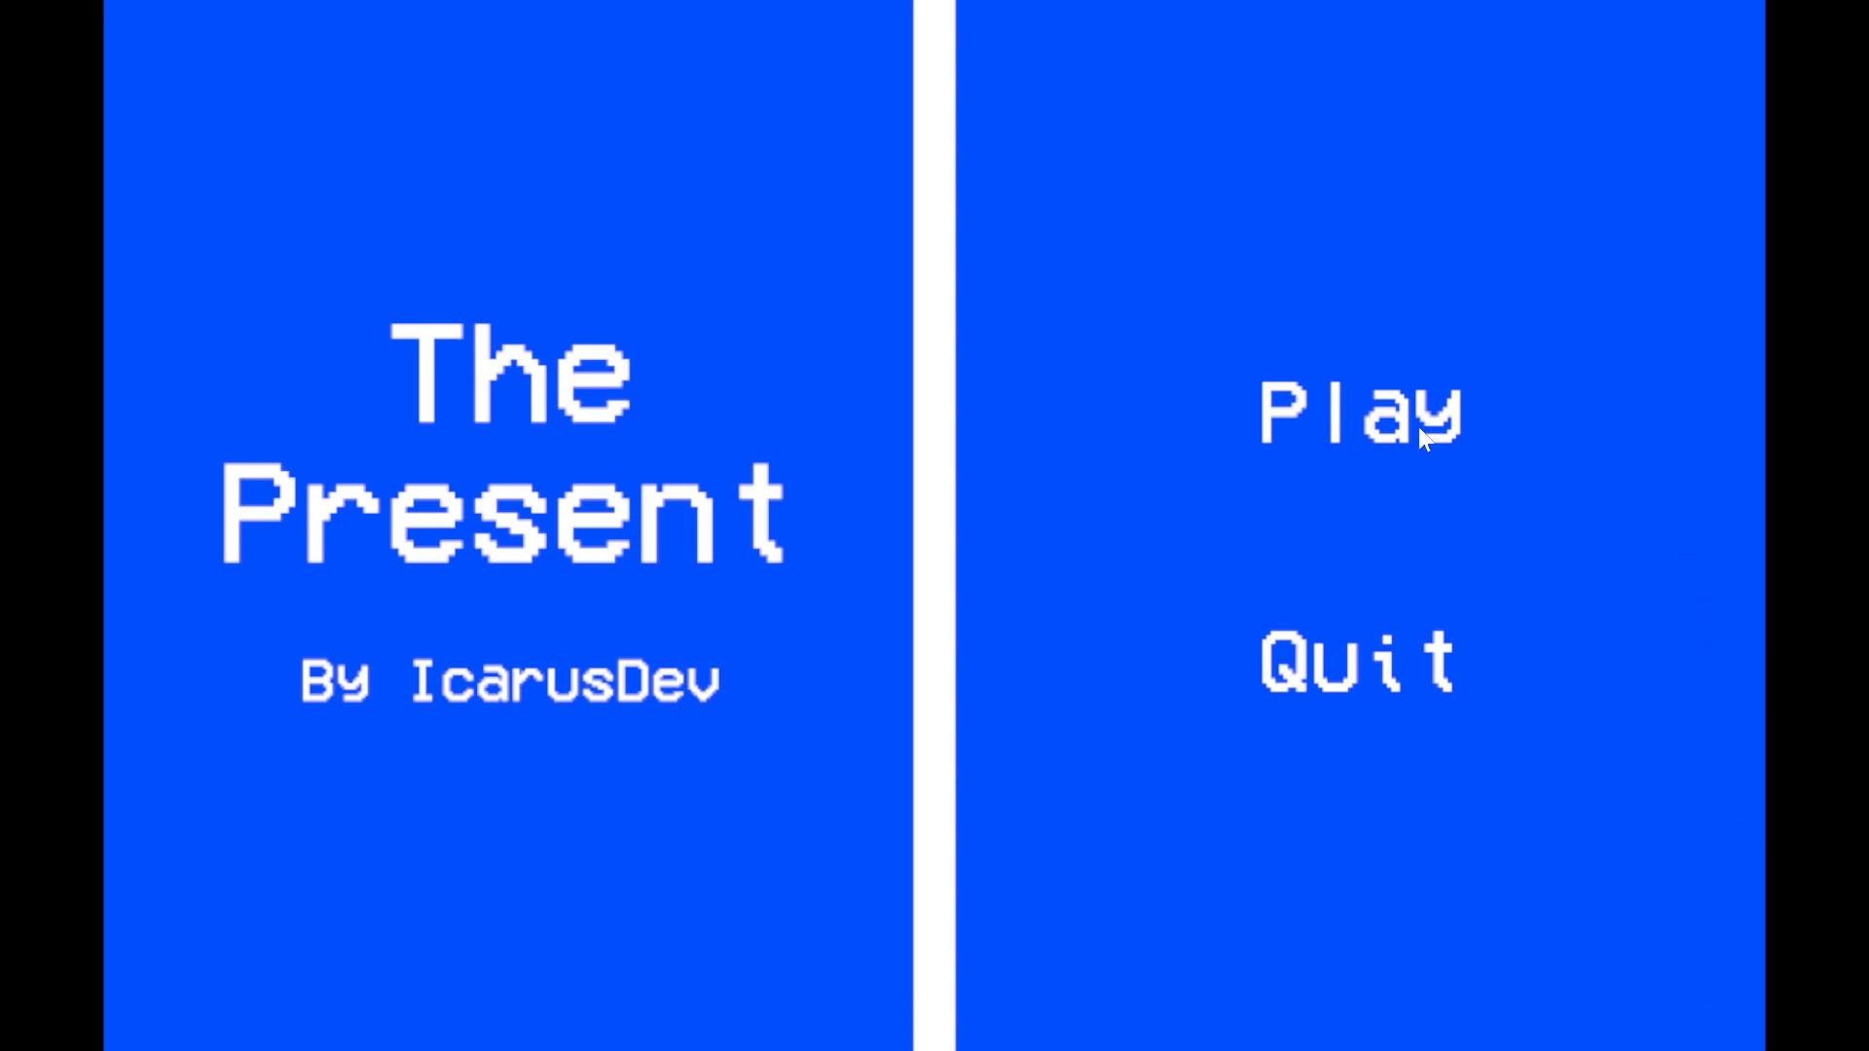
pyautogui.moveTo(1371, 439)
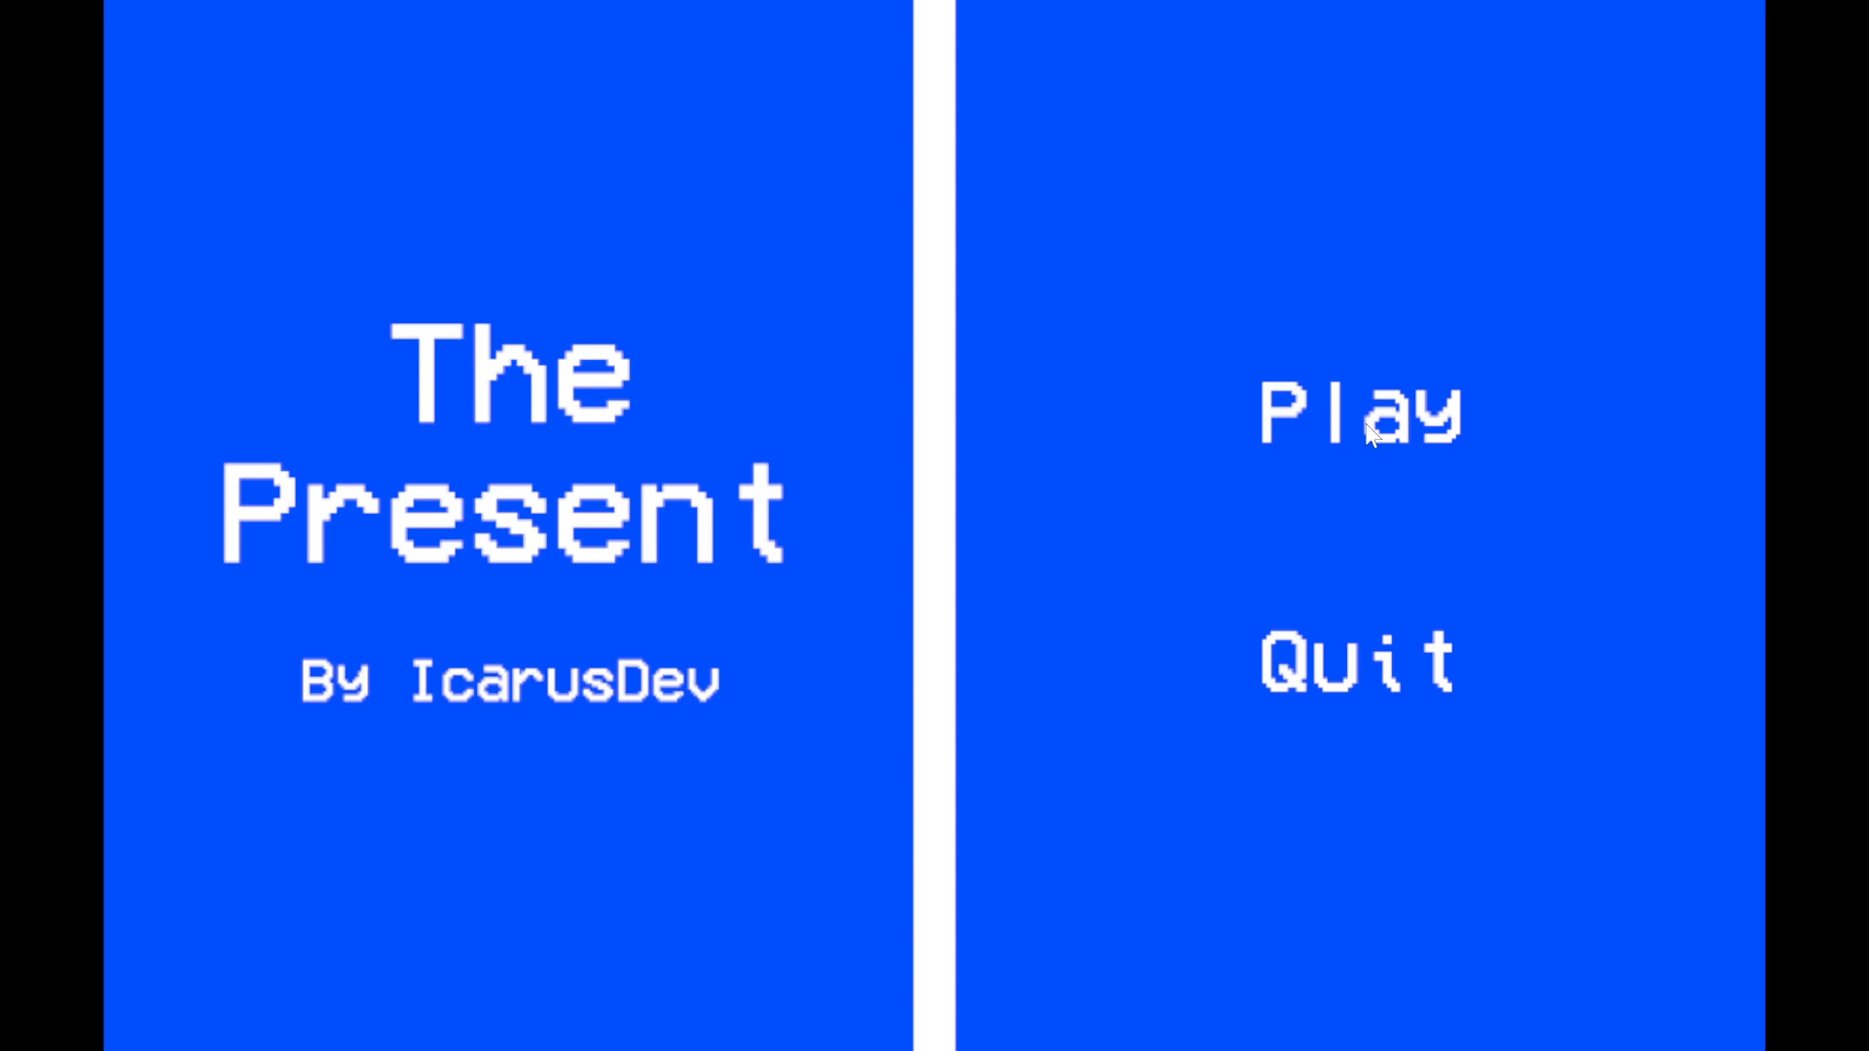
# Start a new game from the main menu
pyautogui.click(1363, 411)
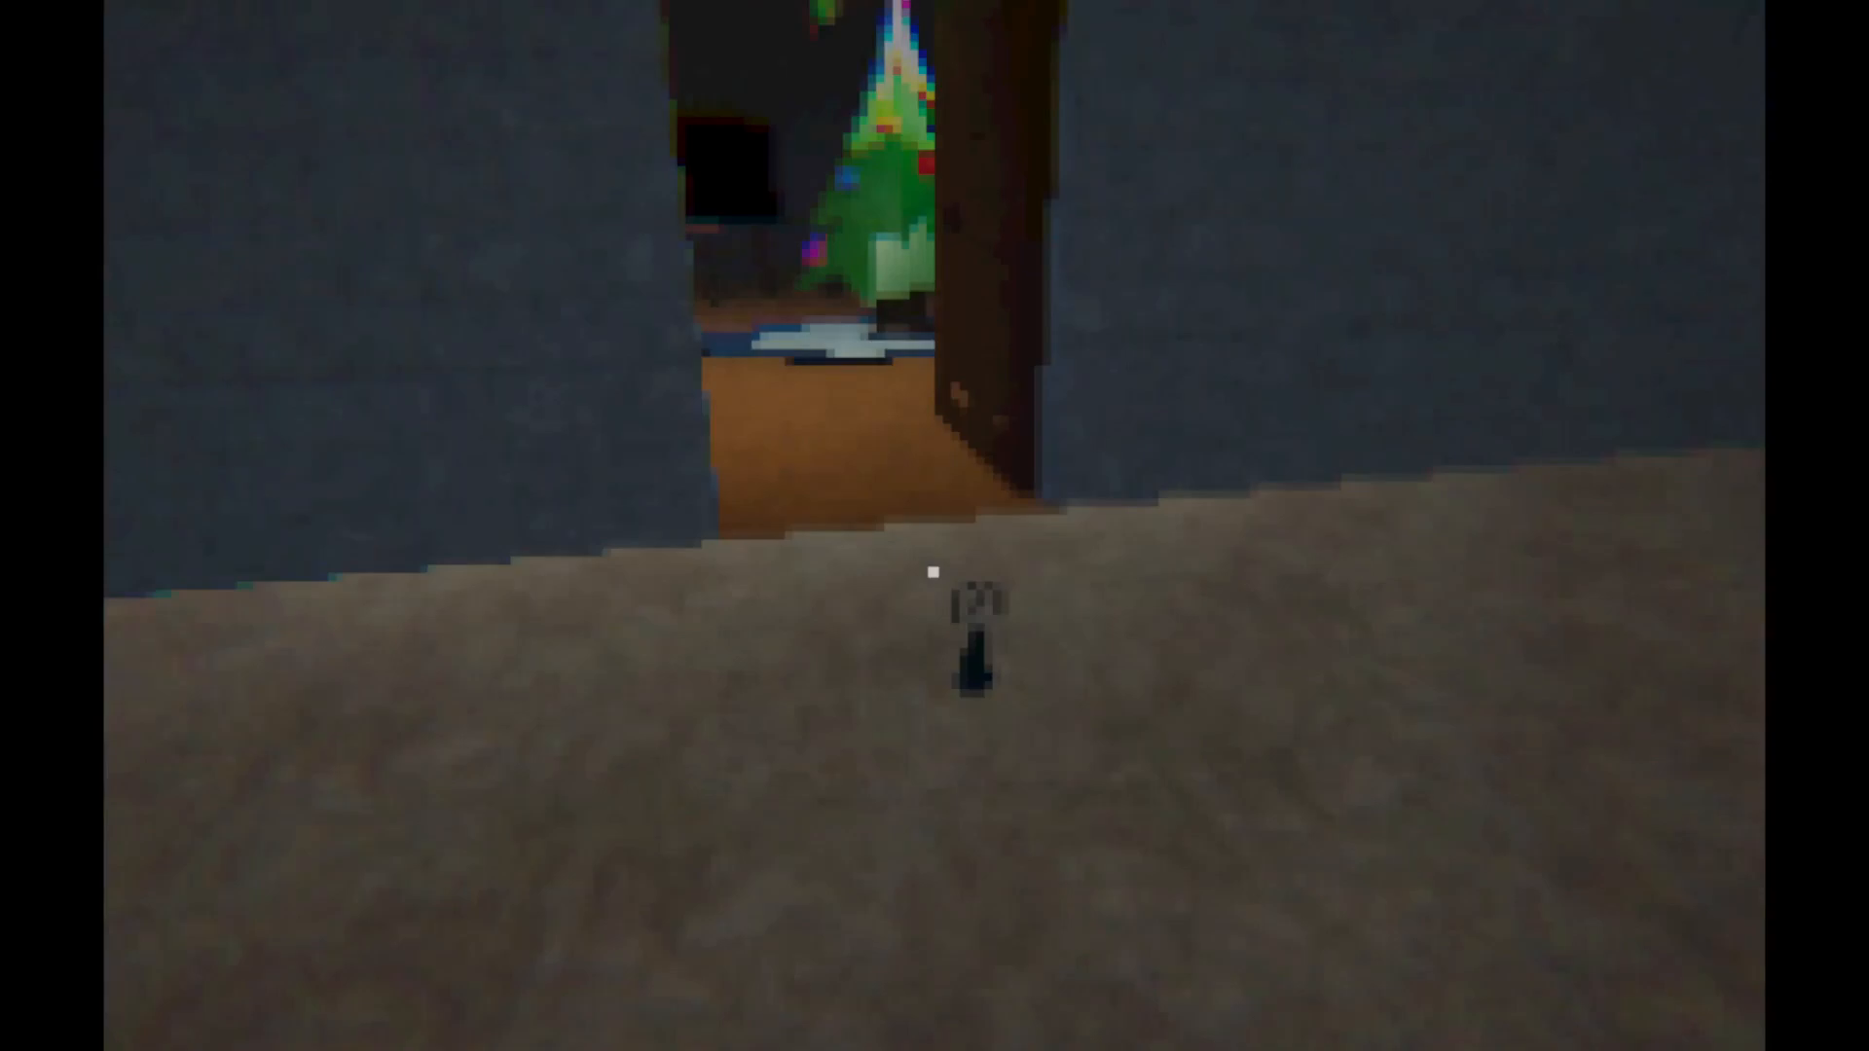
# Walk into the tree room and open the red present on the floor
pyautogui.press('w')
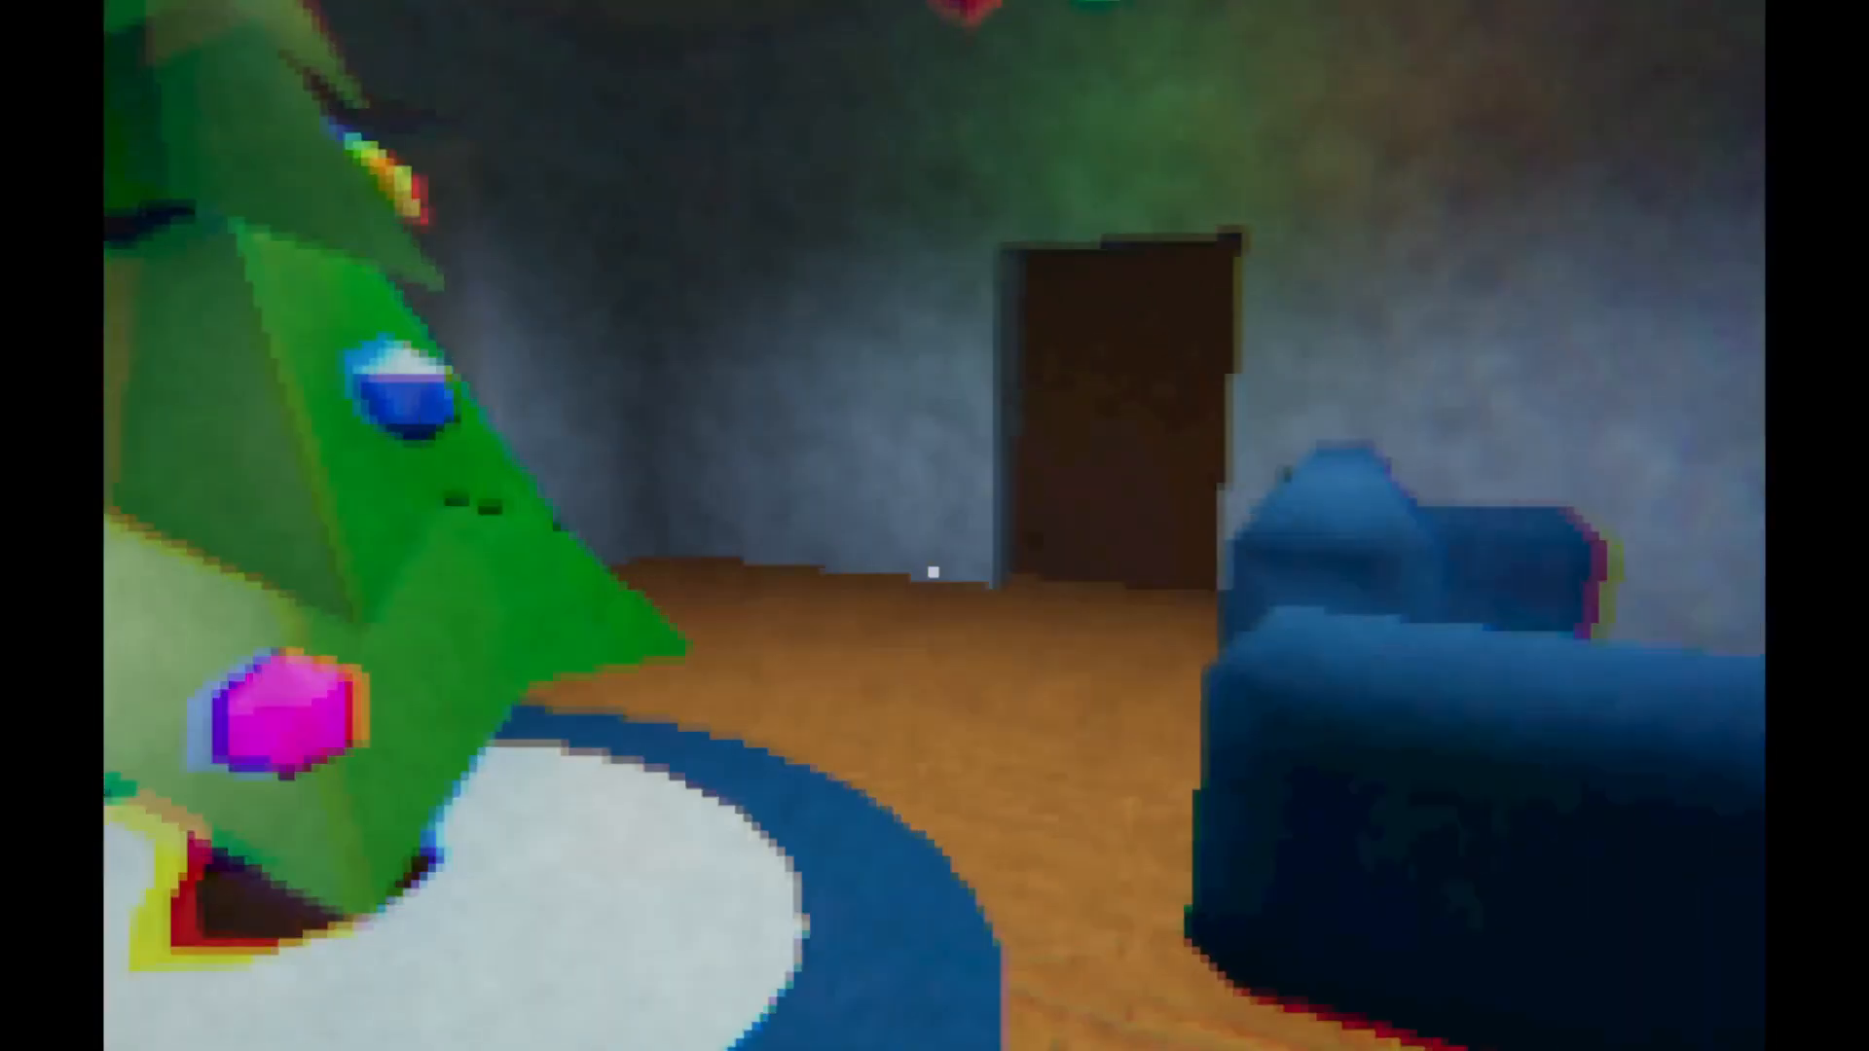
pyautogui.moveTo(935, 572)
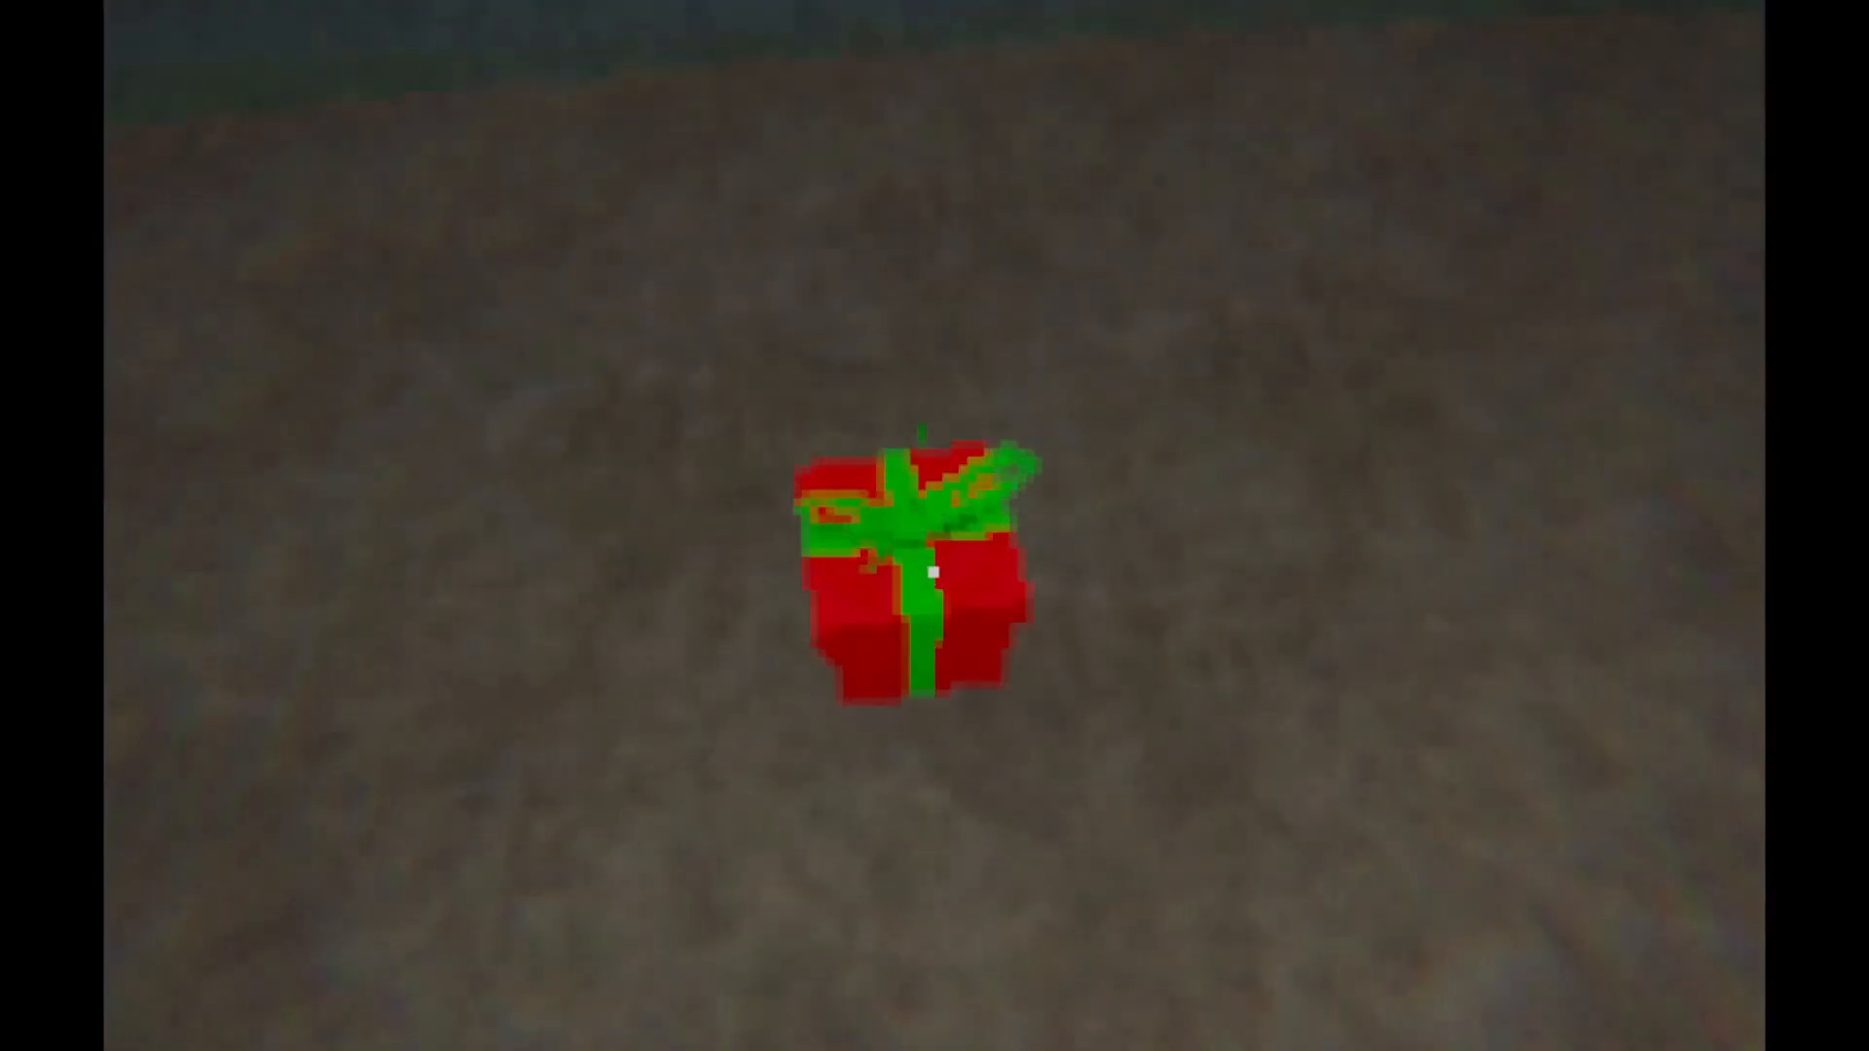
pyautogui.click(930, 573)
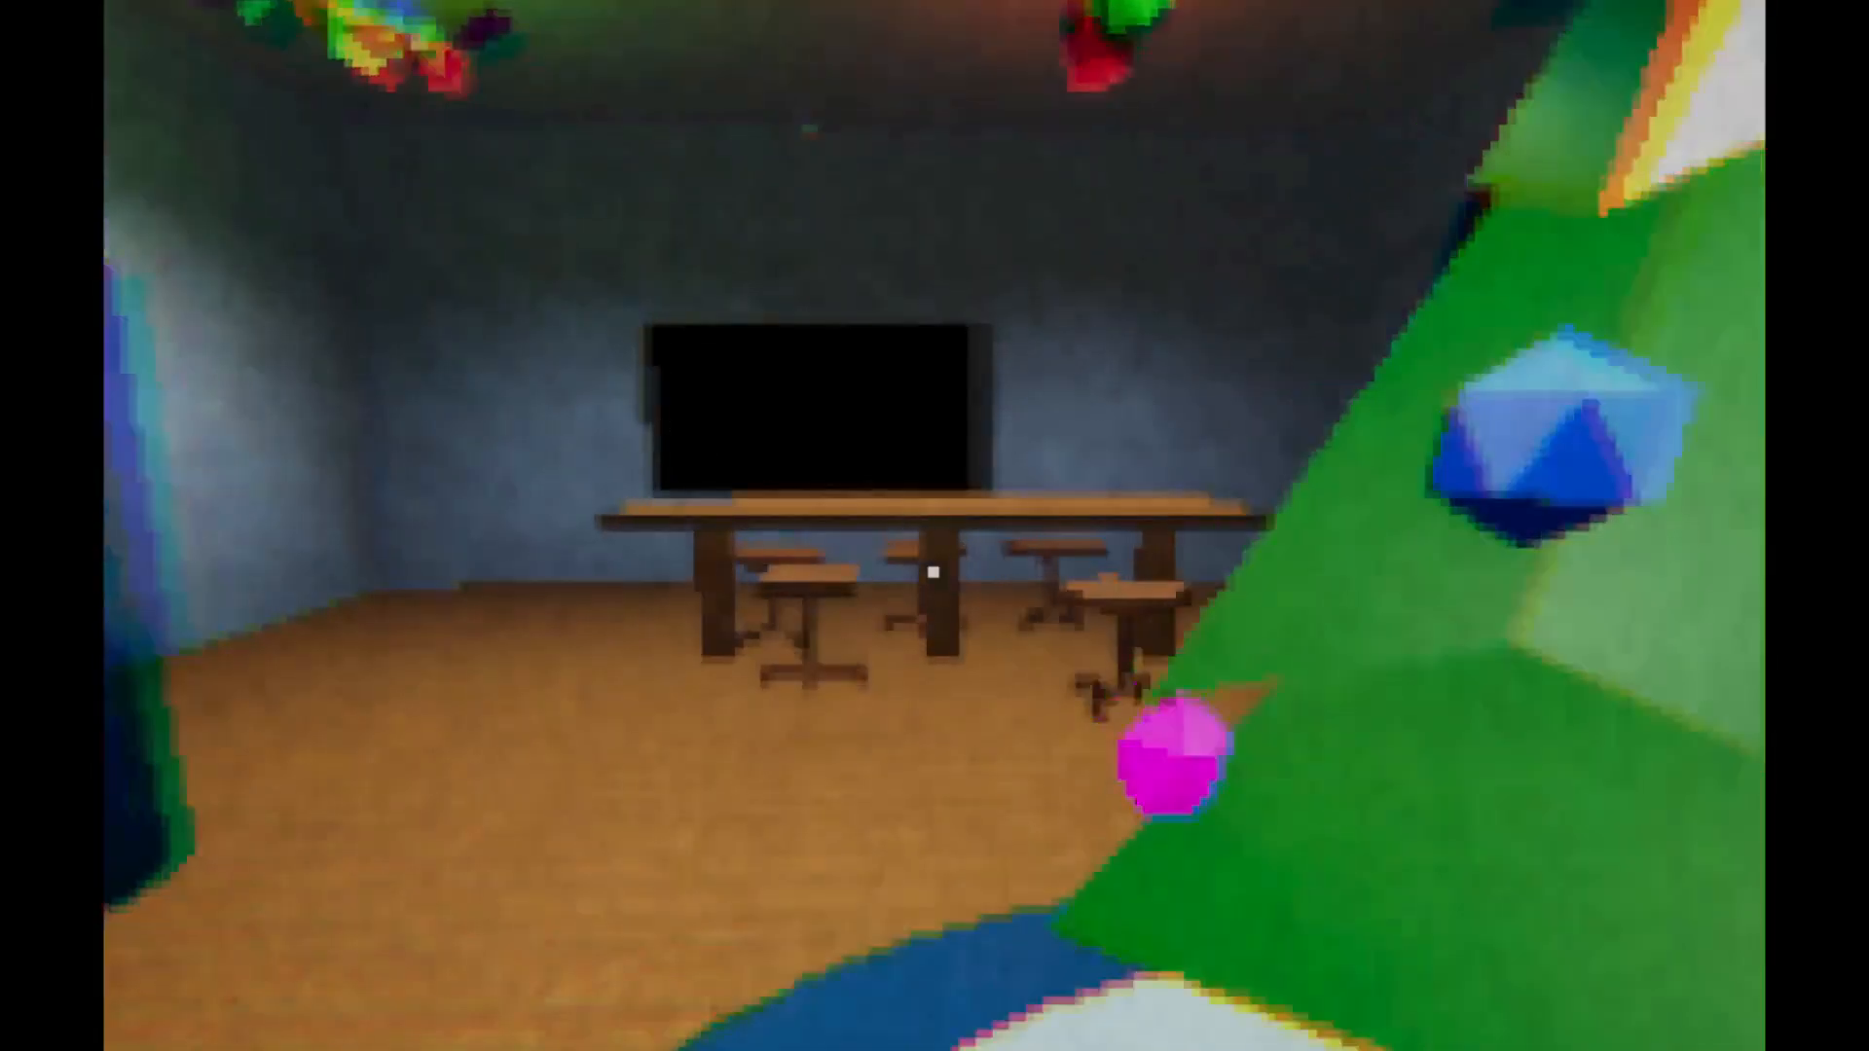
pyautogui.moveTo(935, 573)
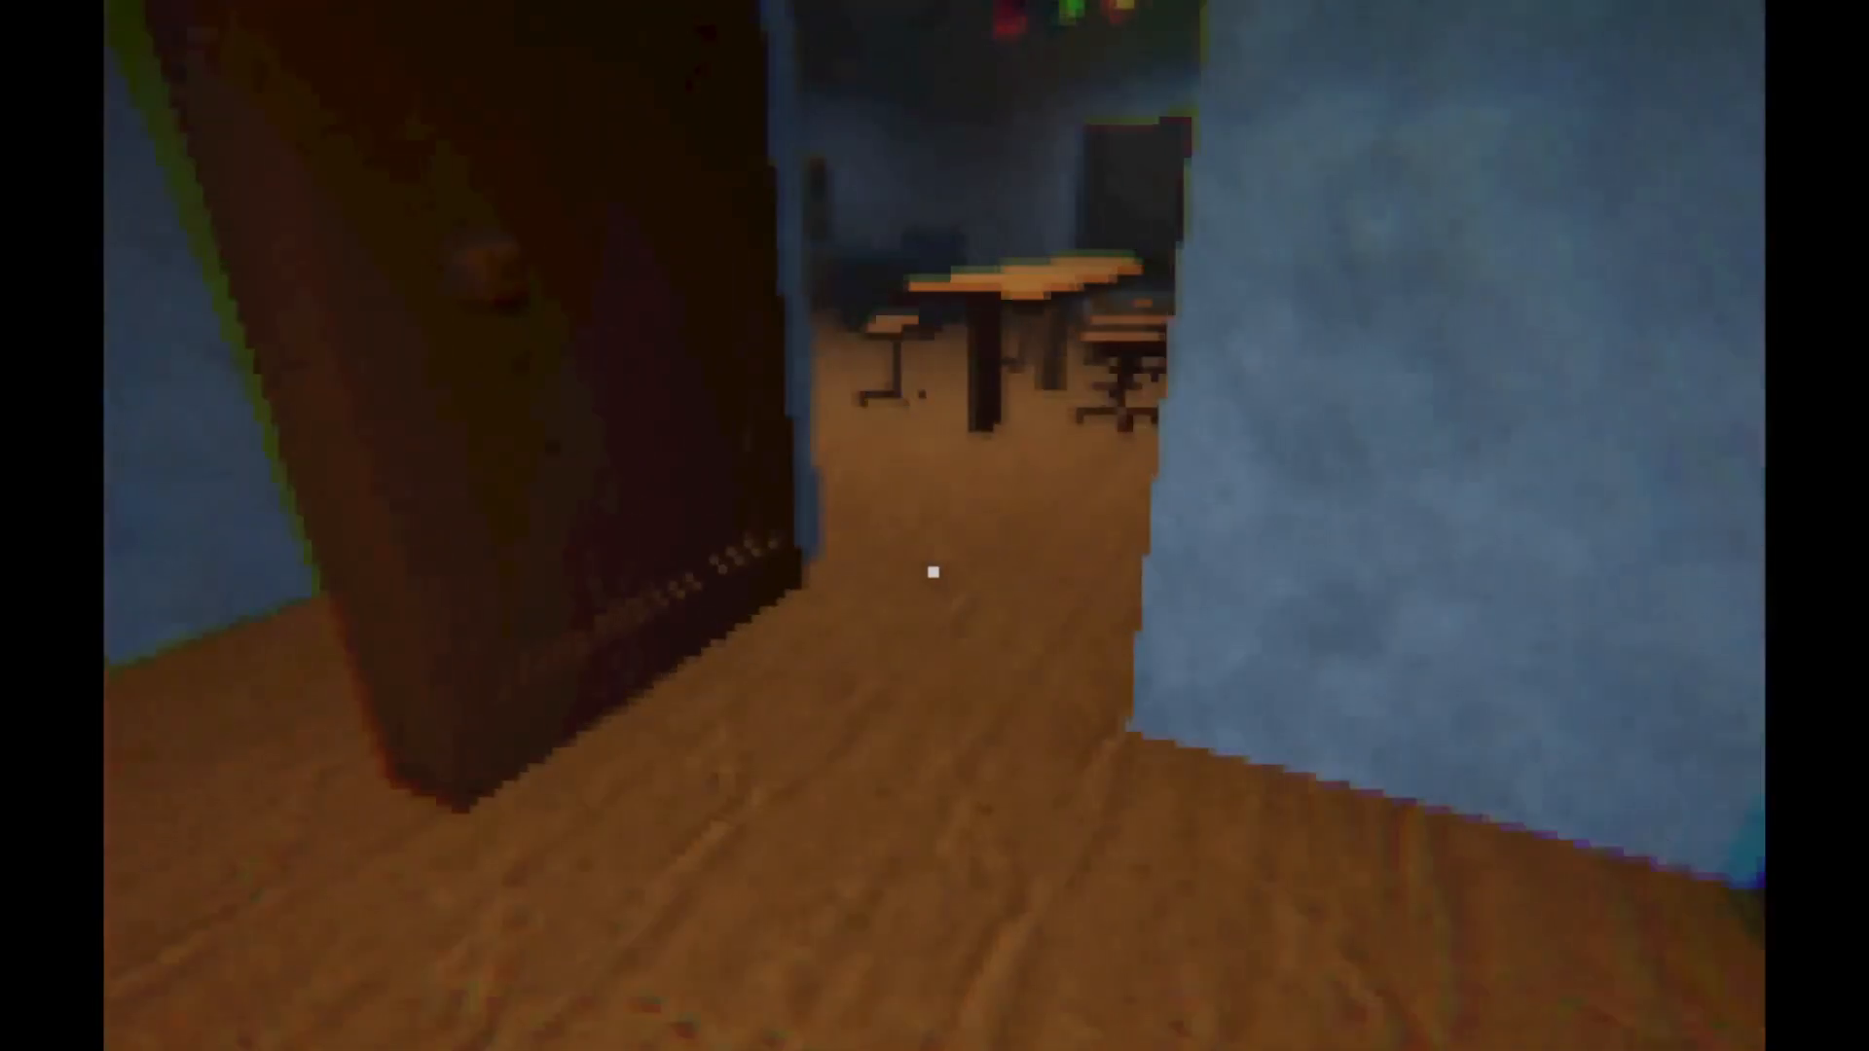
pyautogui.moveTo(935, 572)
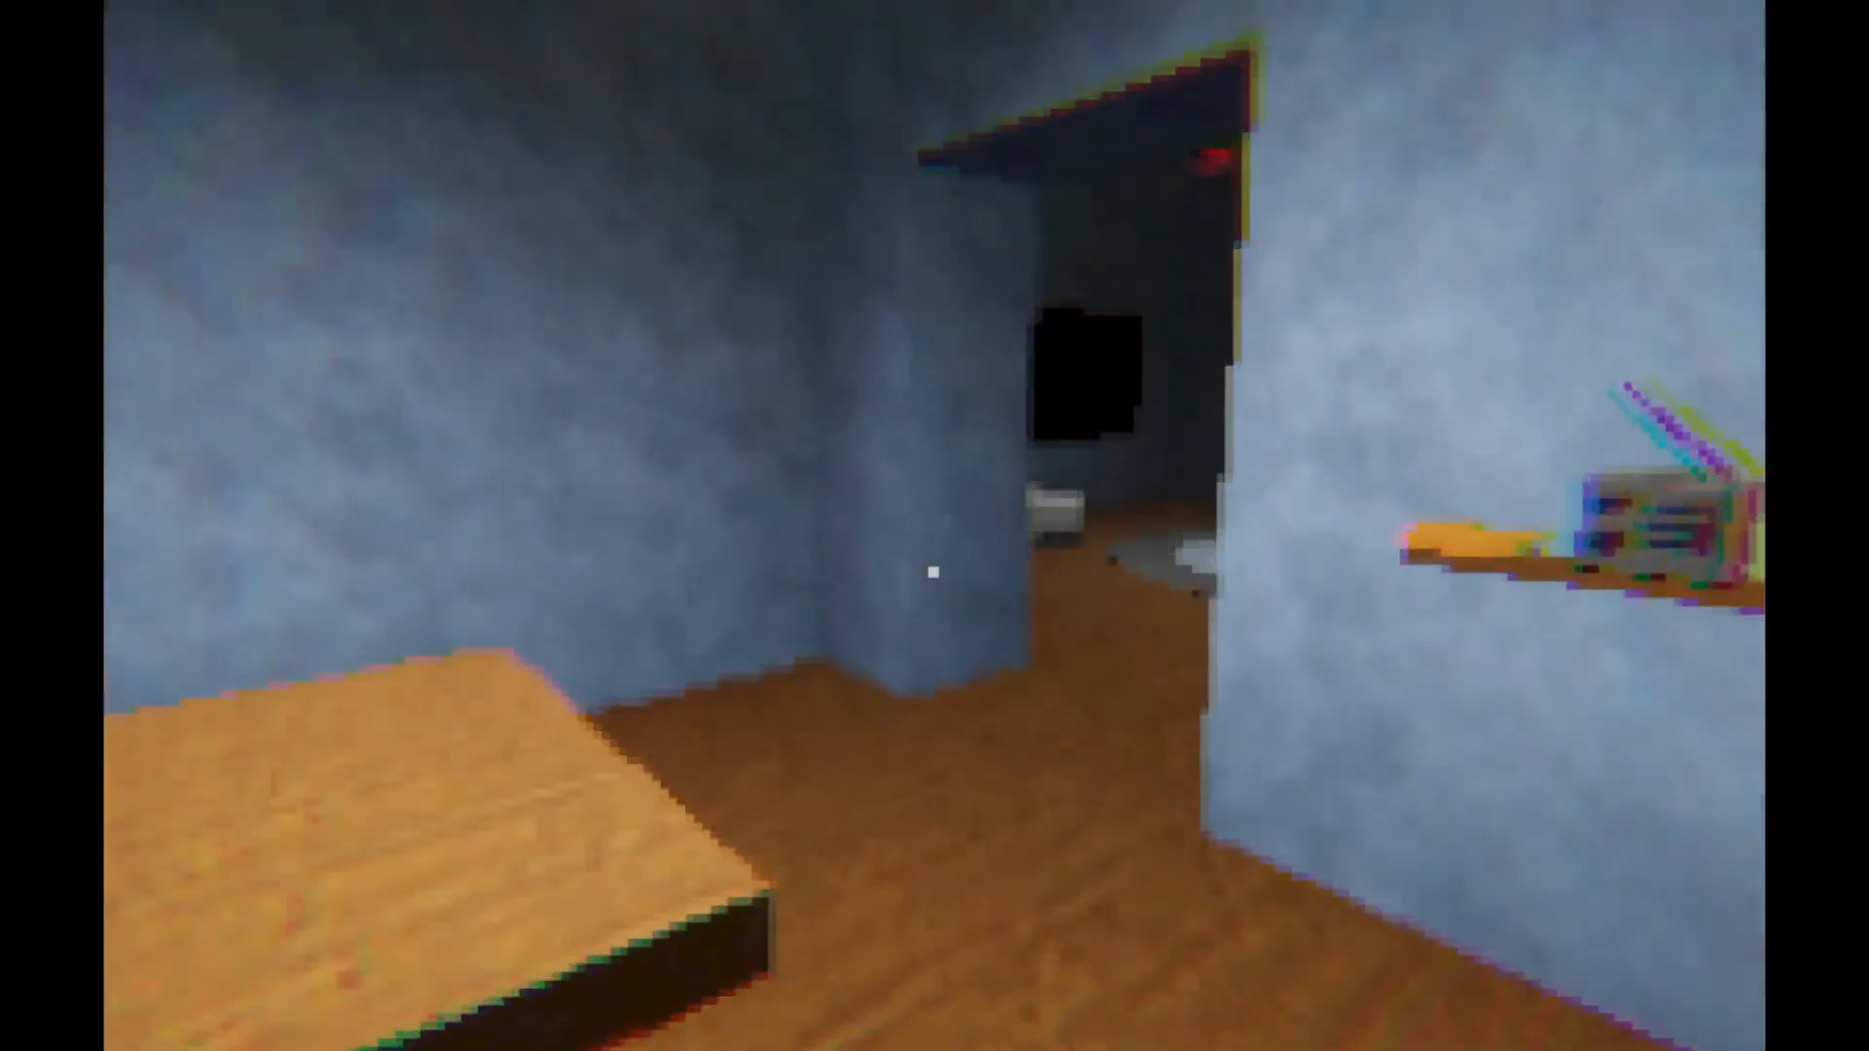
pyautogui.moveTo(935, 573)
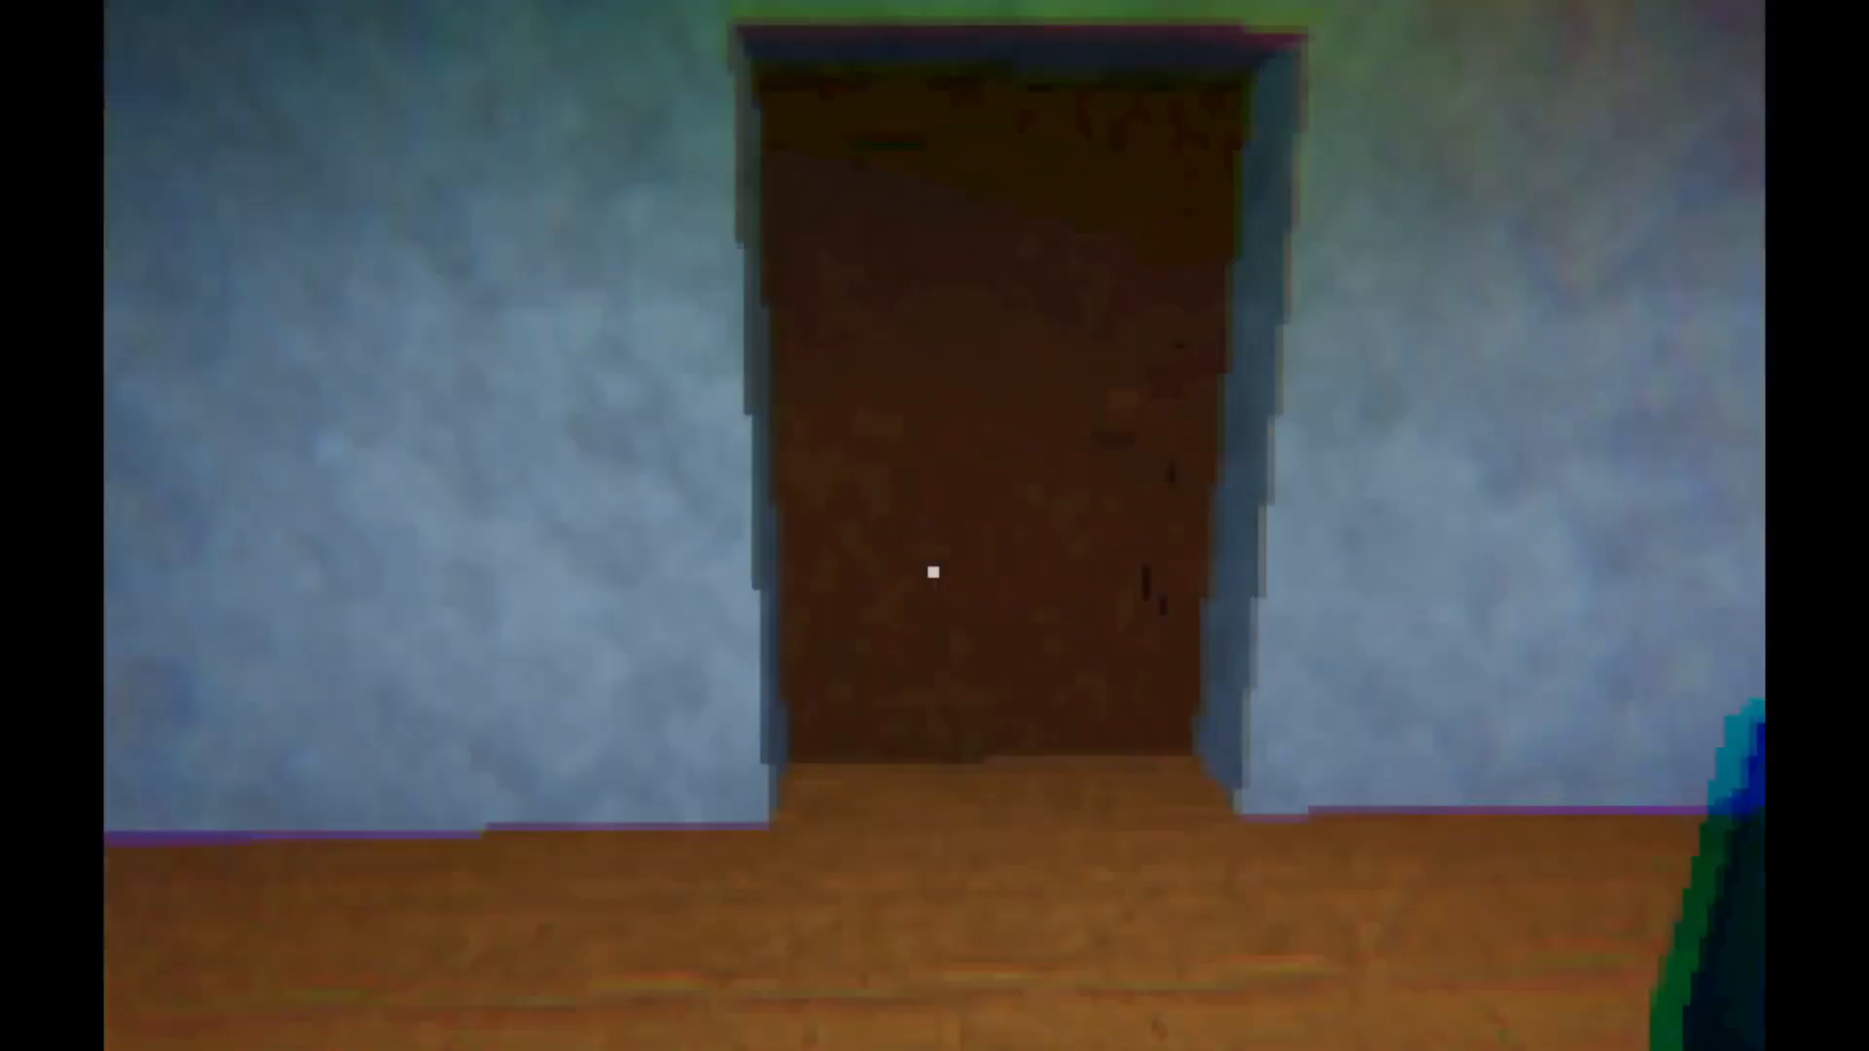
# Walk forward to the closed wooden door and face it
pyautogui.press('w')
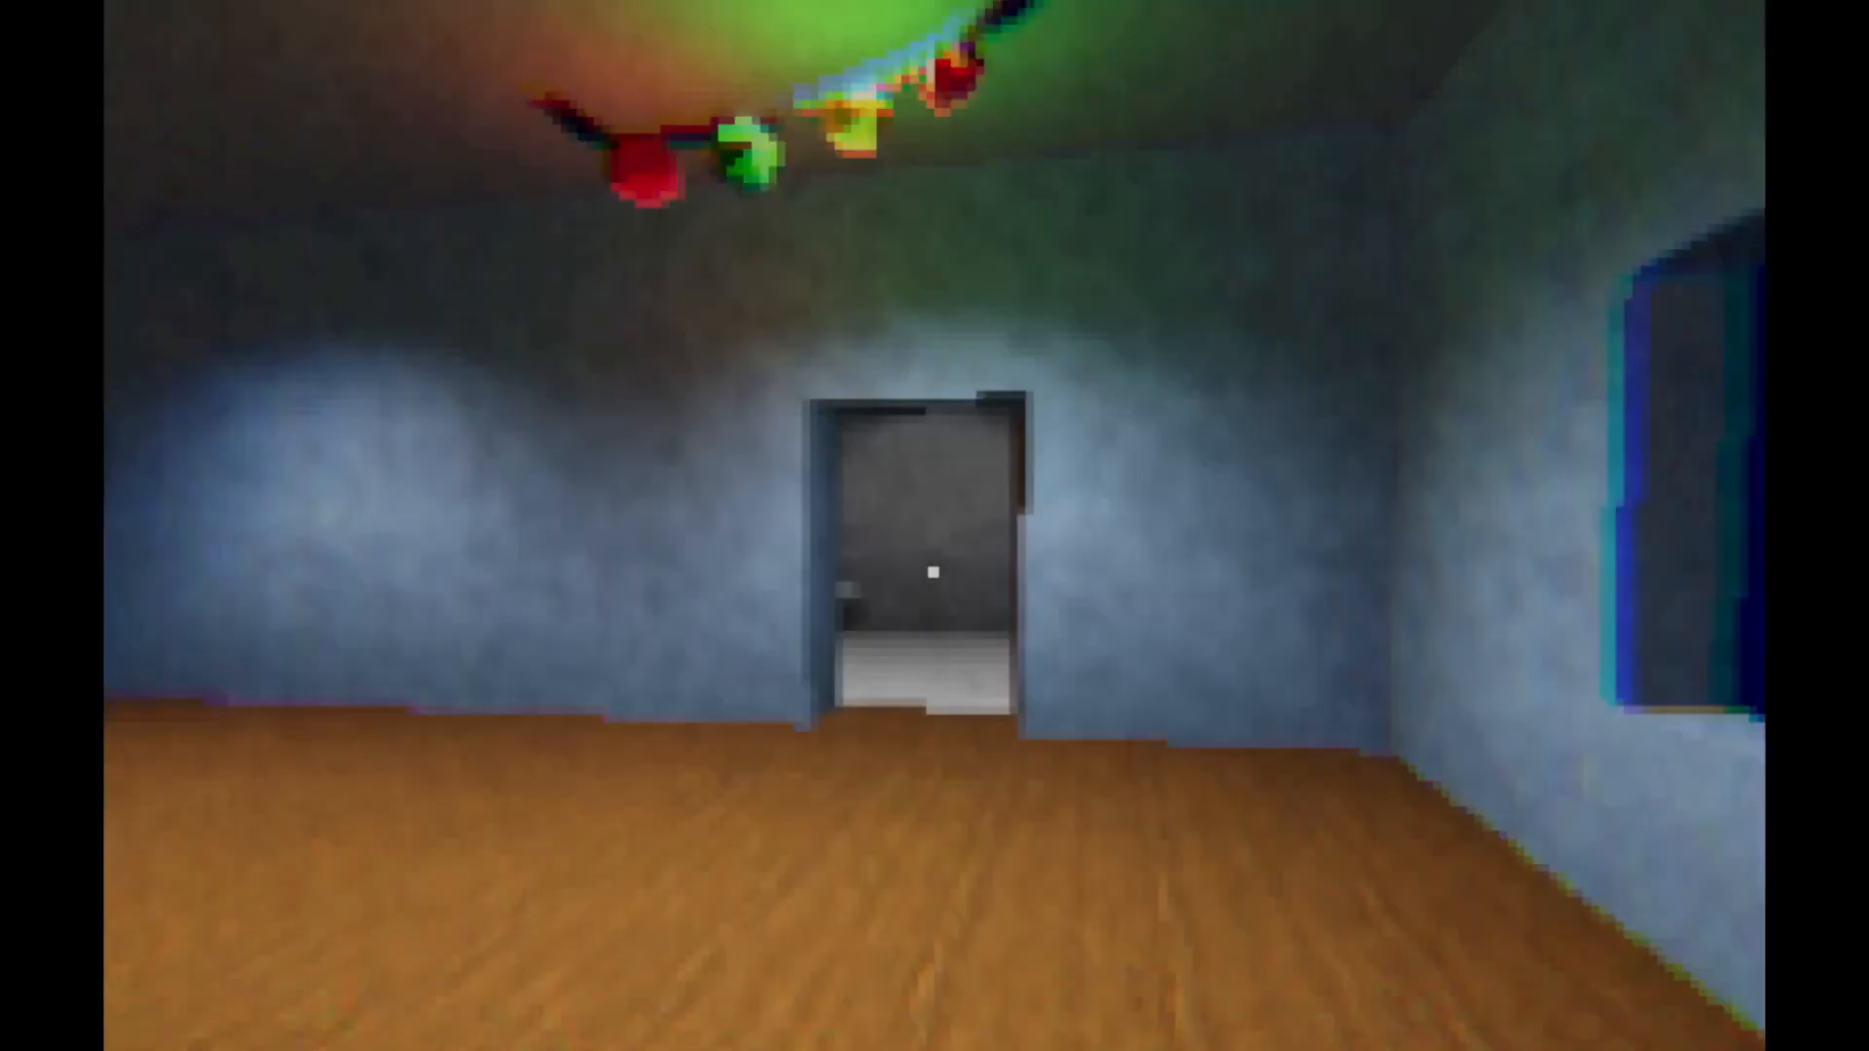
pyautogui.moveTo(934, 572)
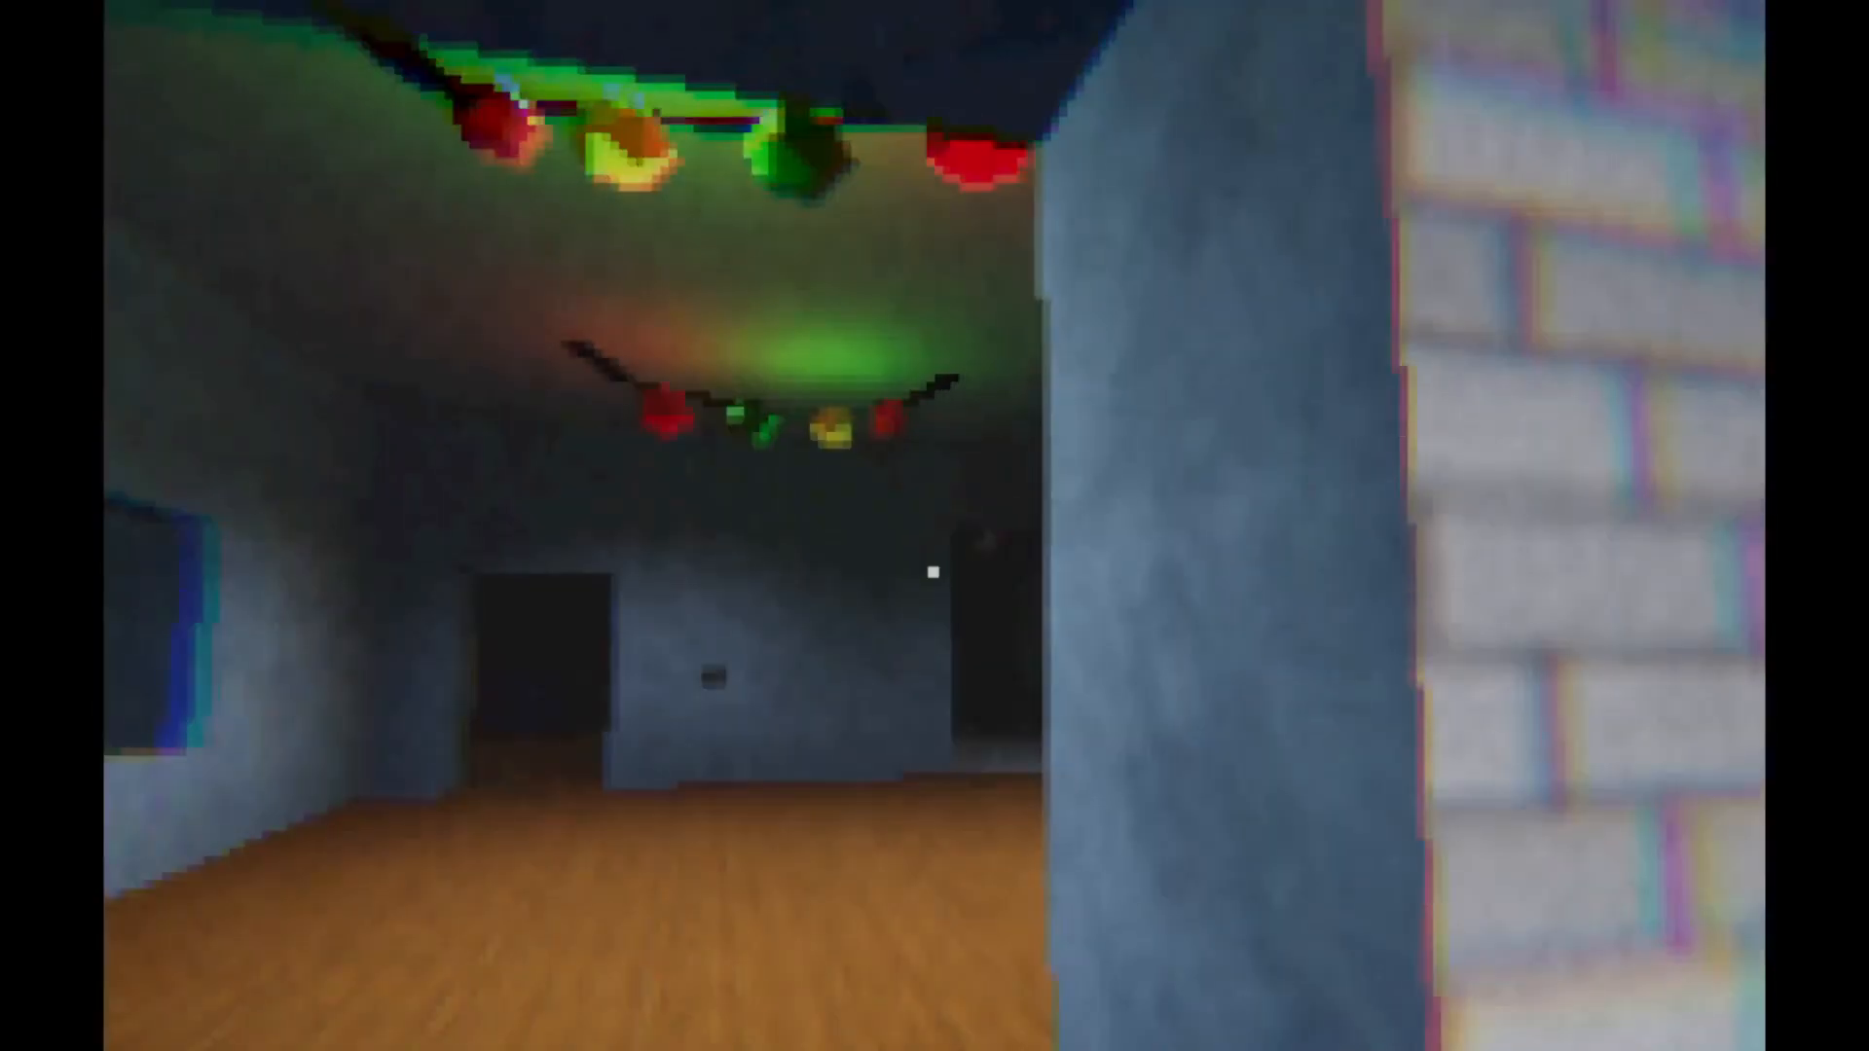